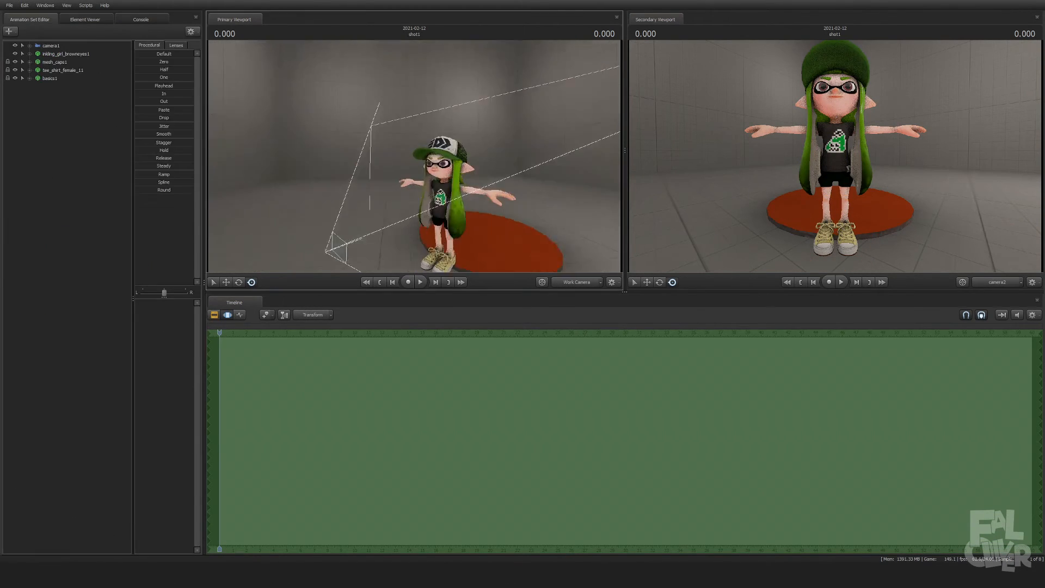
Step: Load the restaurant chair model and seat the Inkling girl on it
click(64, 54)
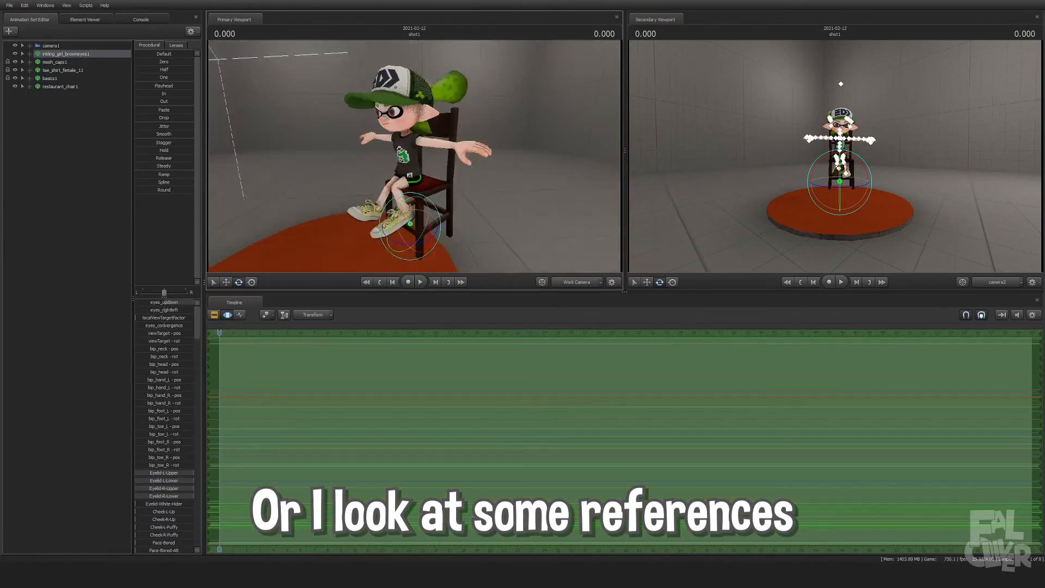
Step: Lower the girl's left shoulder, bend the upper arm and rest the left hand on her knee
click(51, 45)
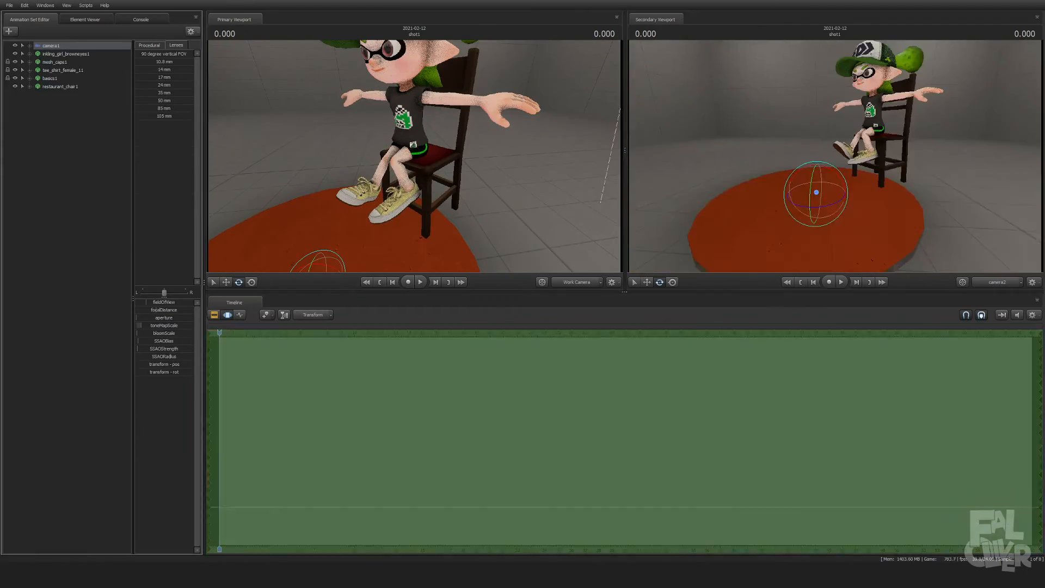
click(63, 54)
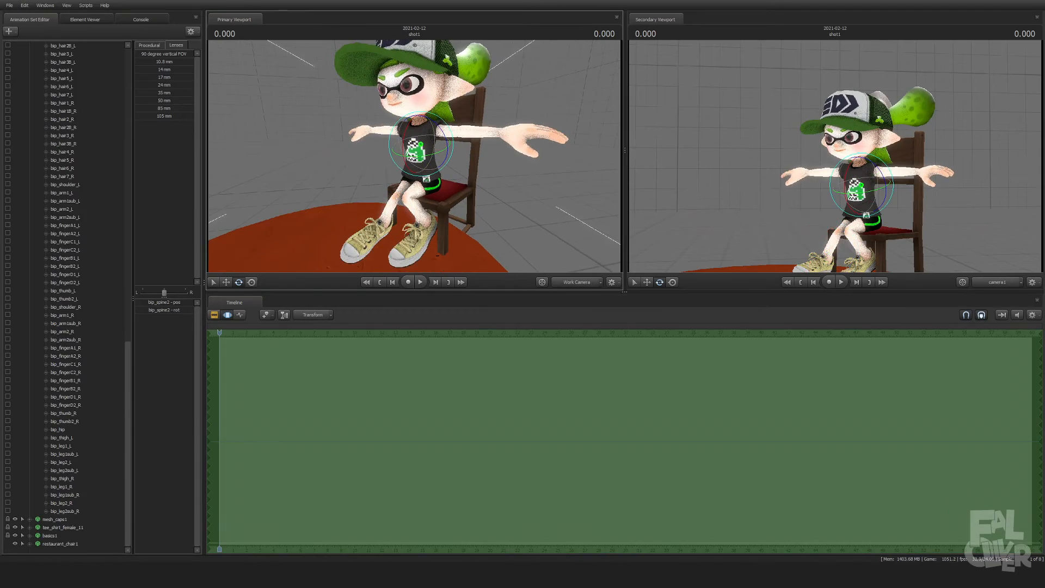
click(61, 193)
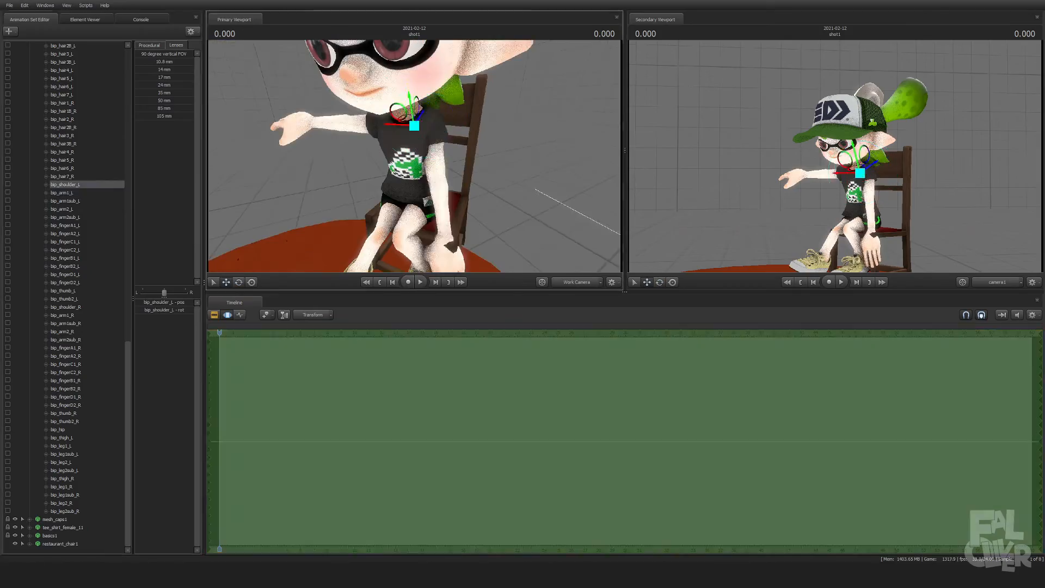
click(65, 193)
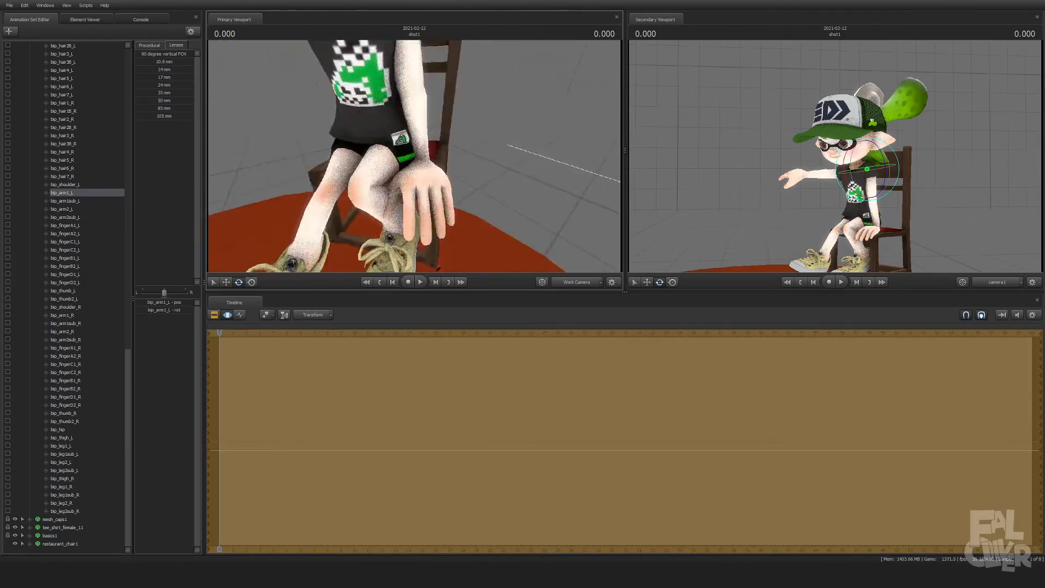
click(66, 242)
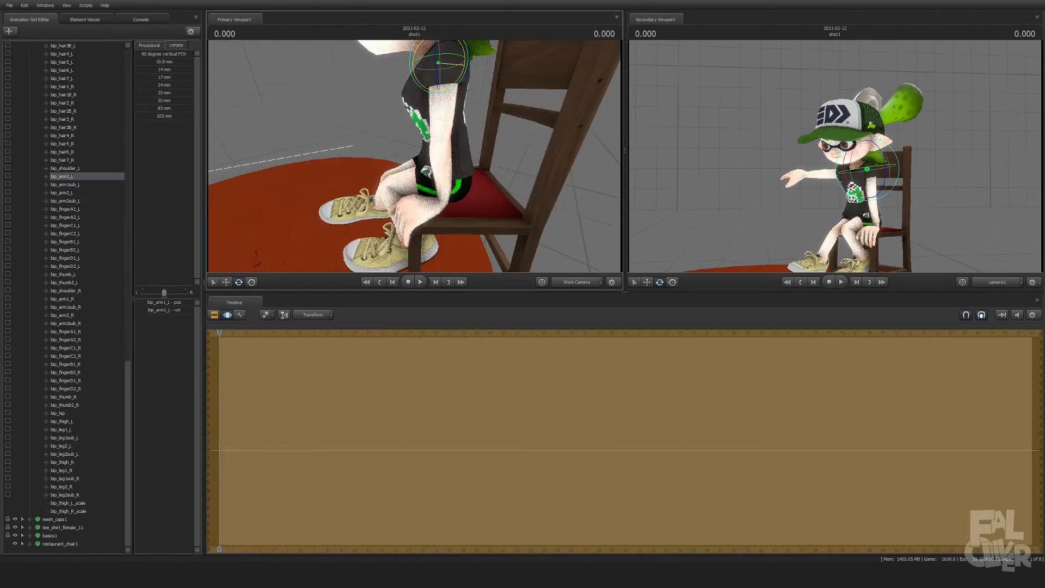
Step: Lower the right shoulder and rest the right hand on her knee, then reach the head controls
click(64, 299)
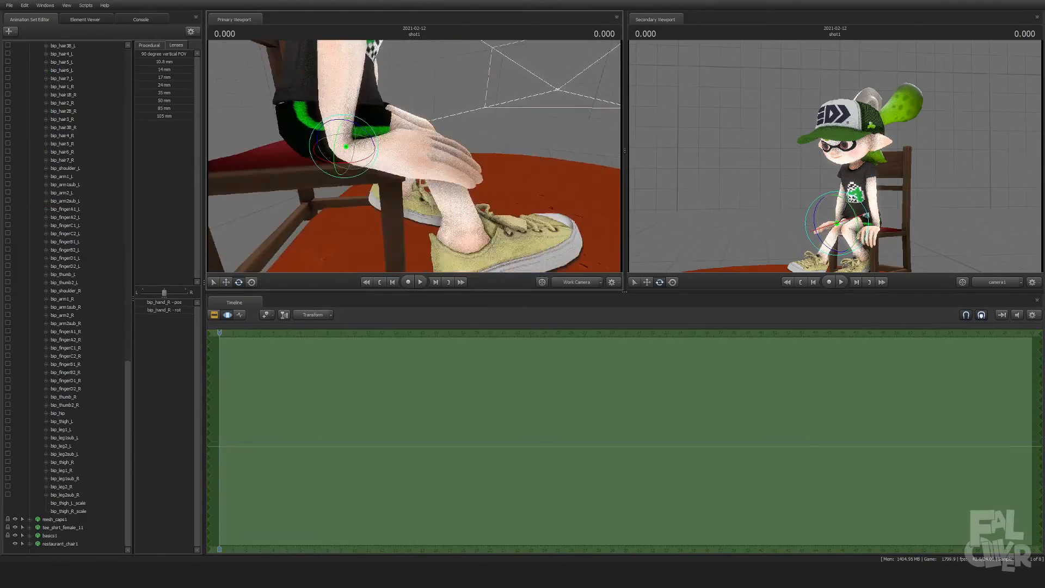
click(65, 289)
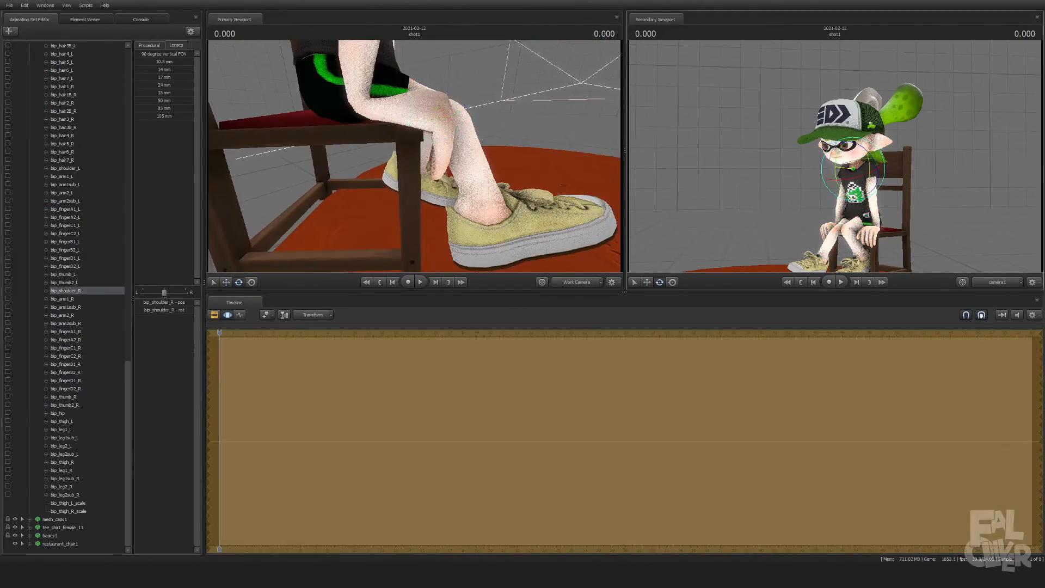
click(65, 380)
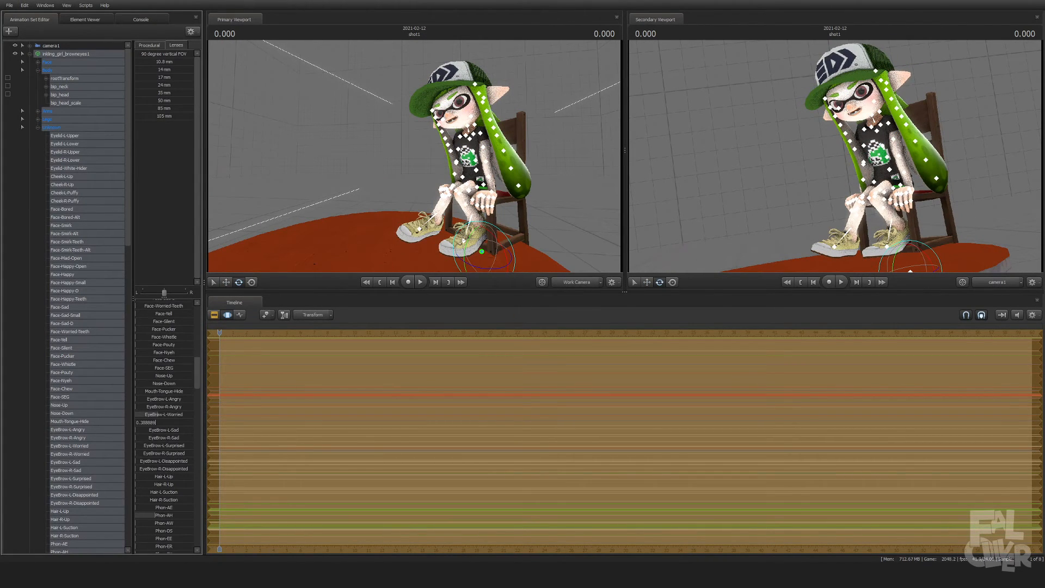
Step: Rotate the left and right bip_hair segments so the tentacles drape forward over her shoulders
scroll(down, 3)
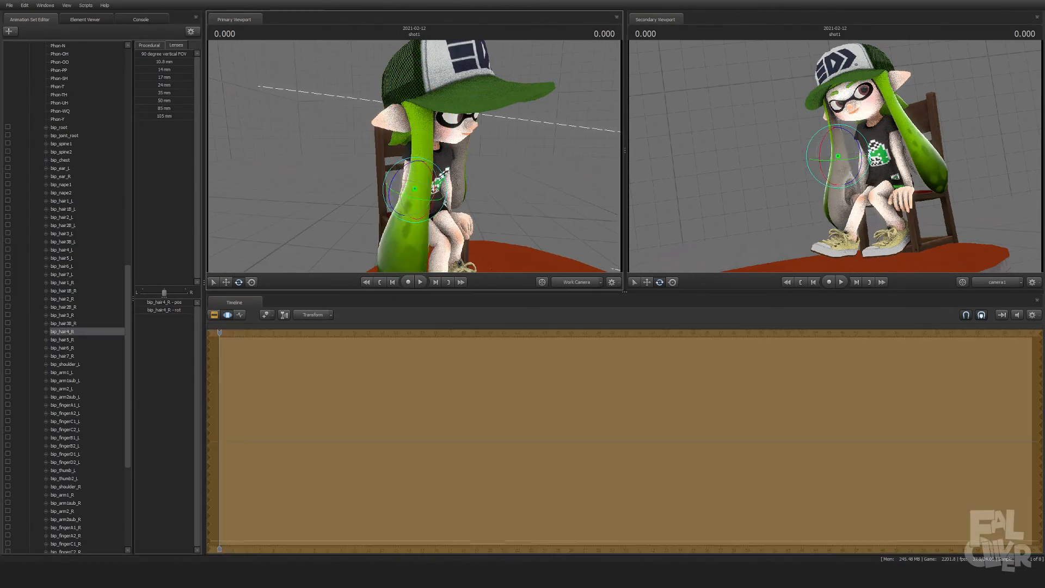
click(61, 249)
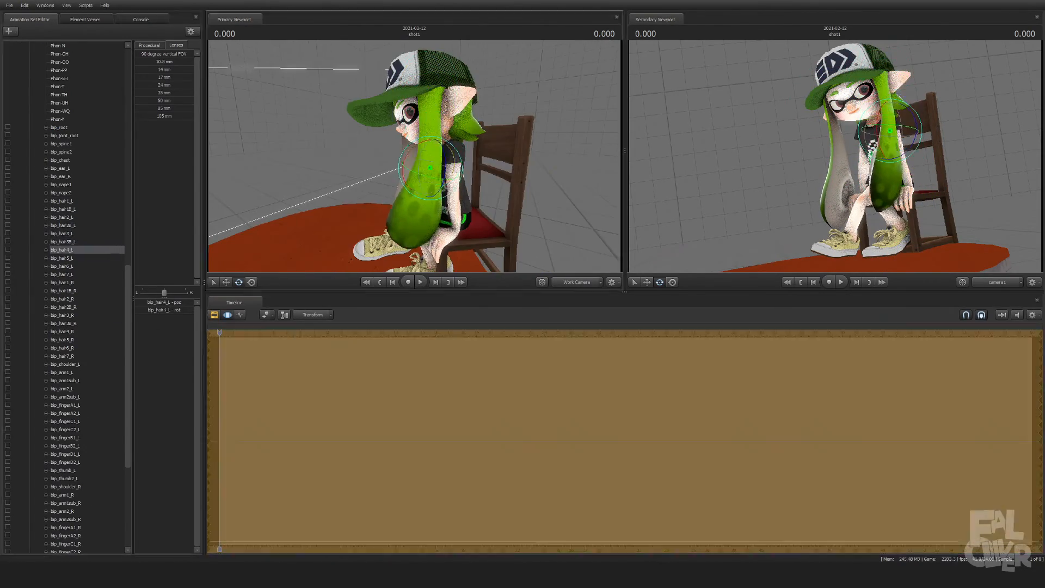
click(61, 258)
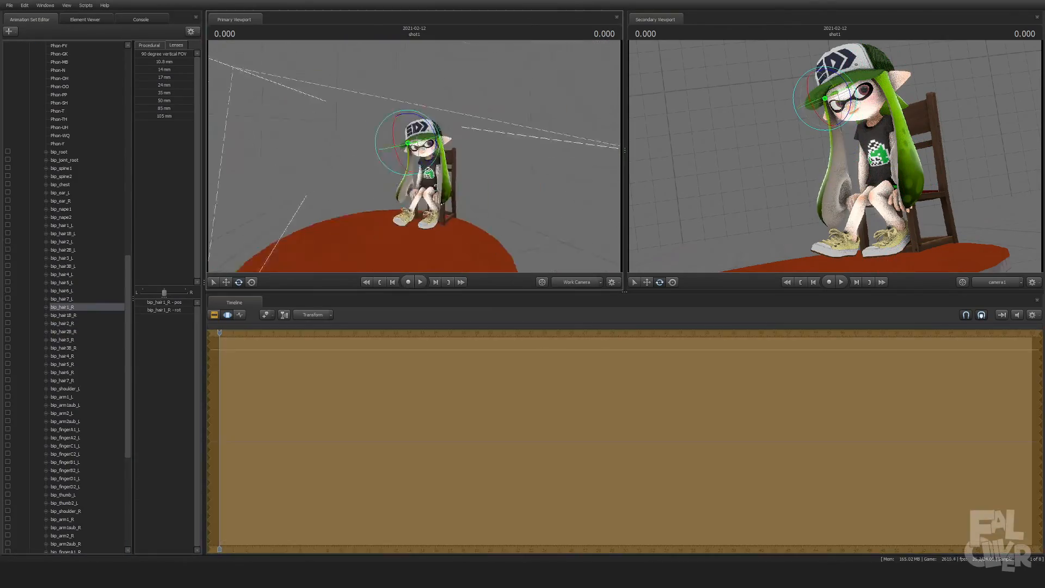
click(58, 119)
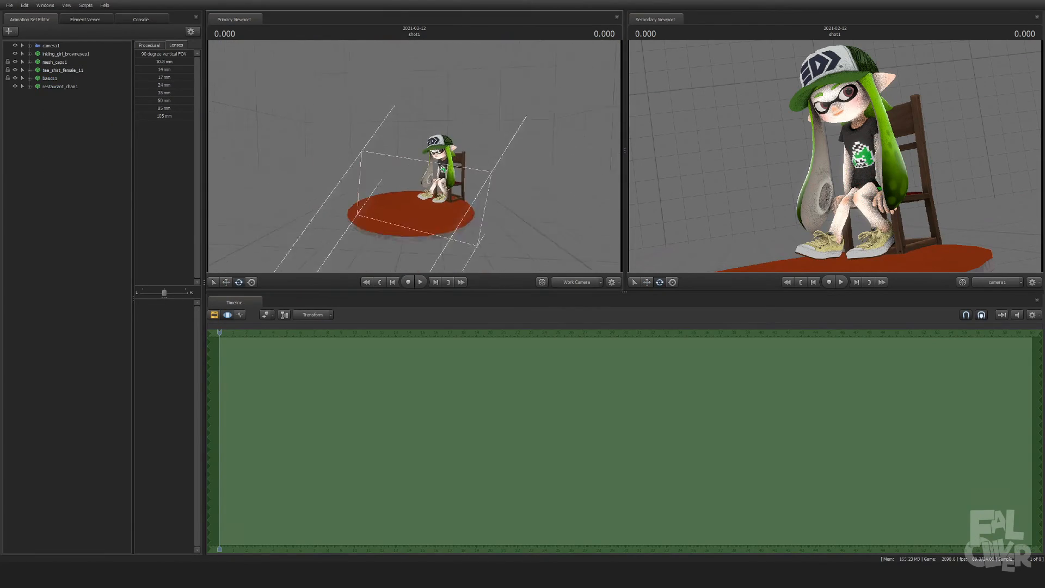
Step: Load the wooden_flooring and stackerchair models and place them around the seated girl
click(150, 44)
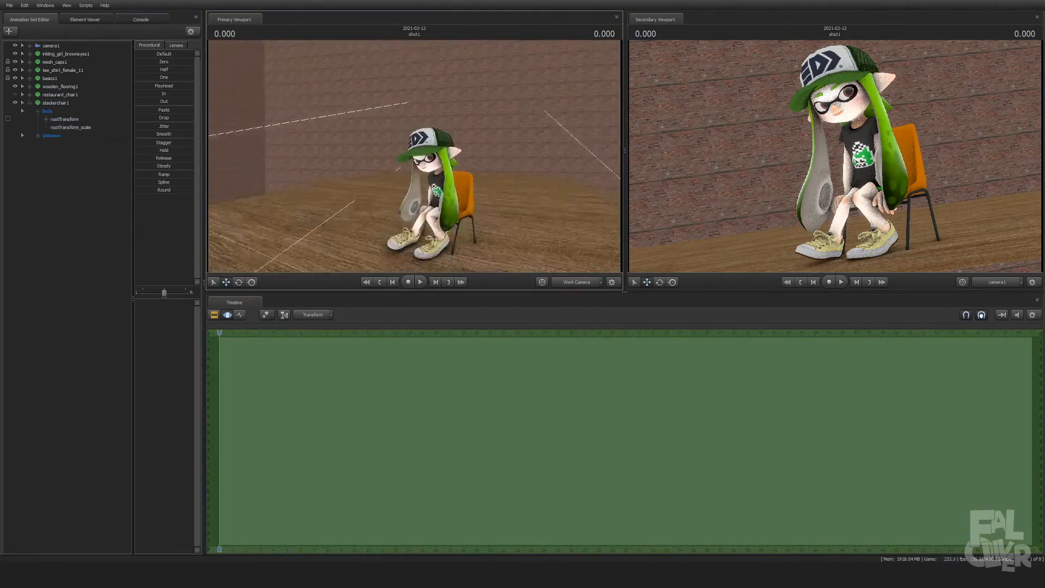
Step: Swap in a wooden chair, add a round wooden table beside it and place scotspine trees
click(21, 103)
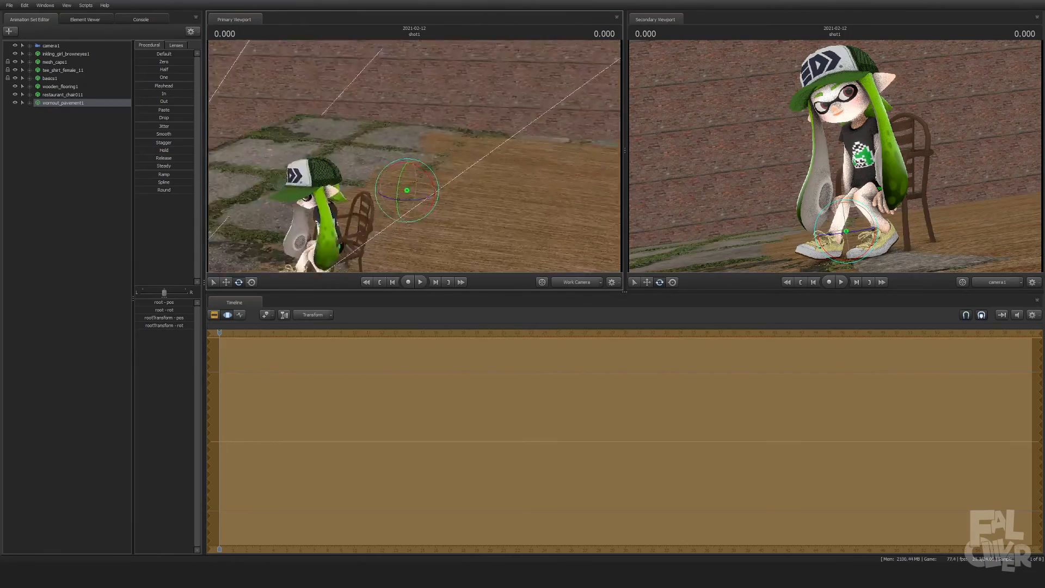
click(22, 102)
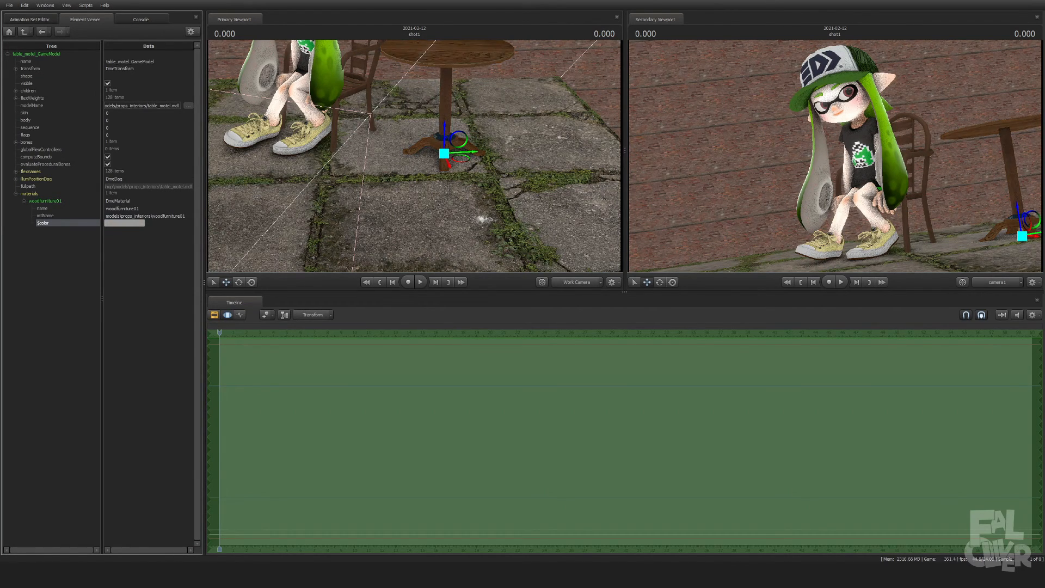
click(30, 19)
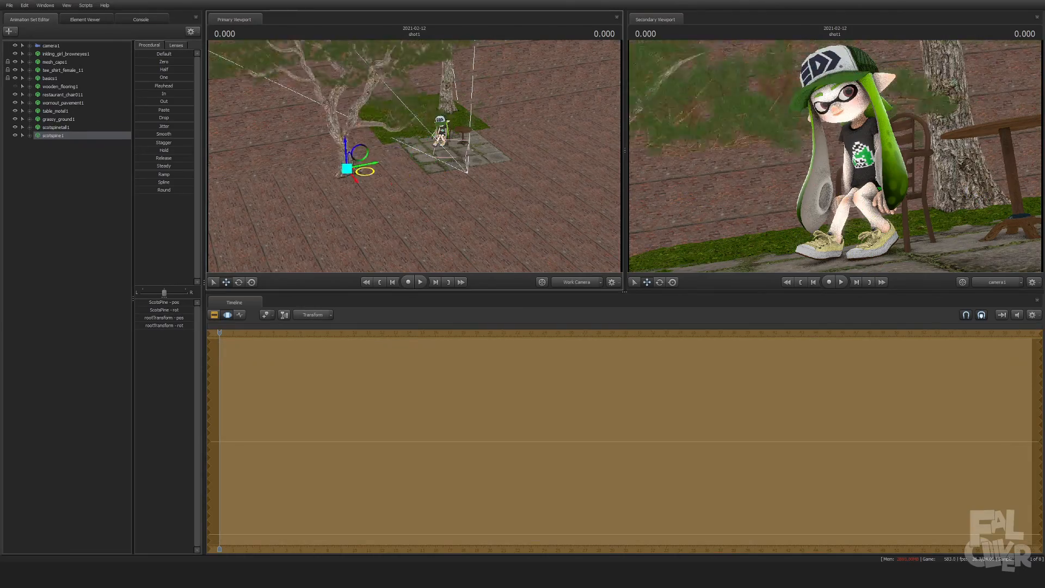
Step: Load grass_128x128, bush100small, wall_building and mountainrange models and position them around the set
click(53, 142)
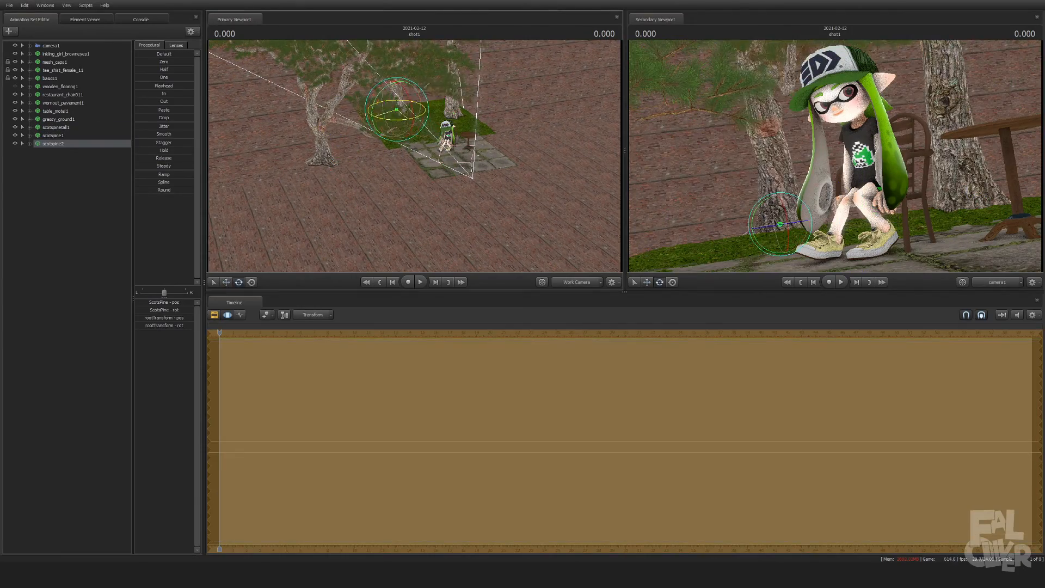
click(58, 144)
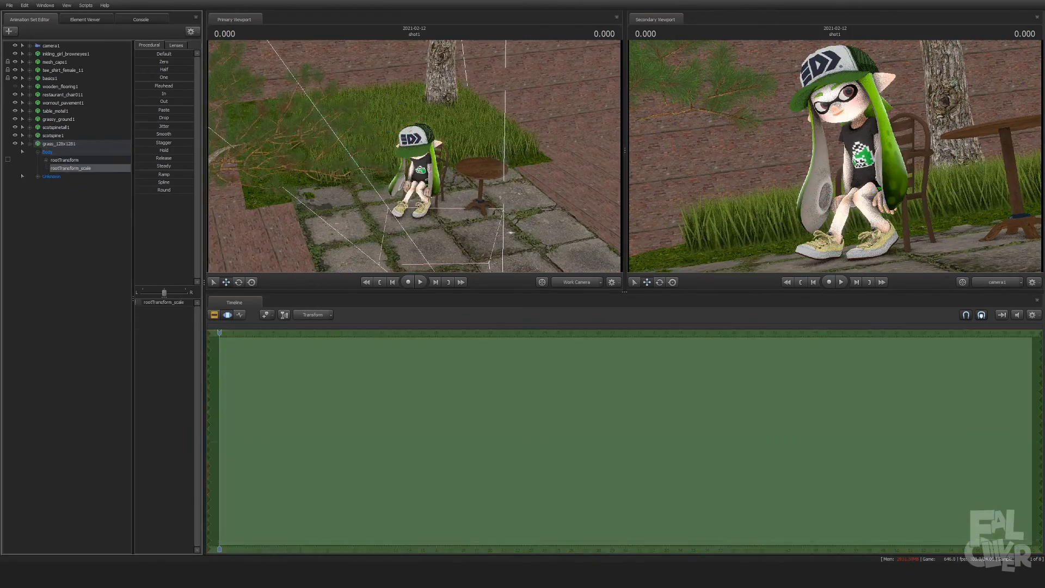
click(58, 151)
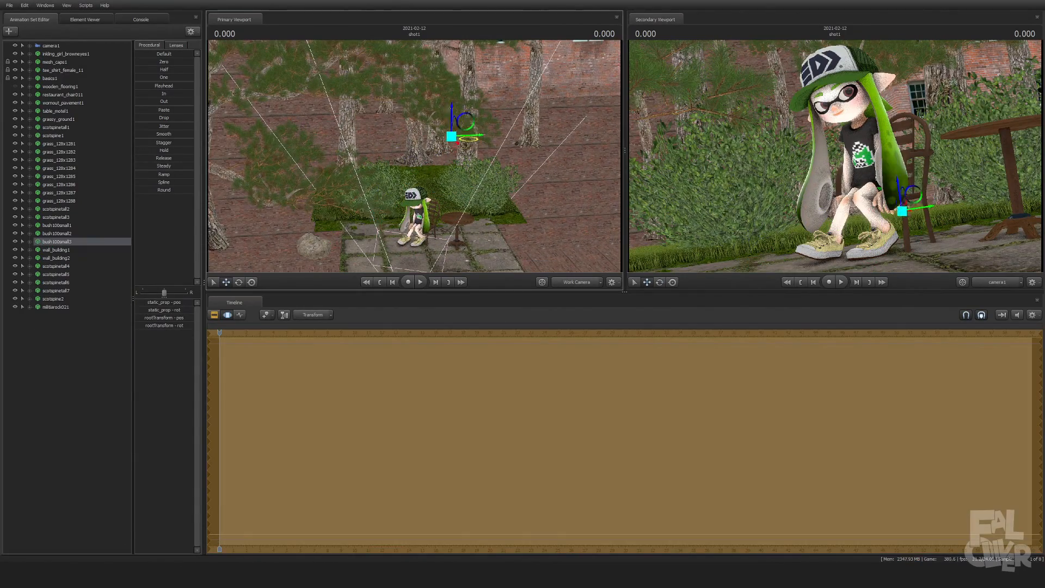
click(56, 315)
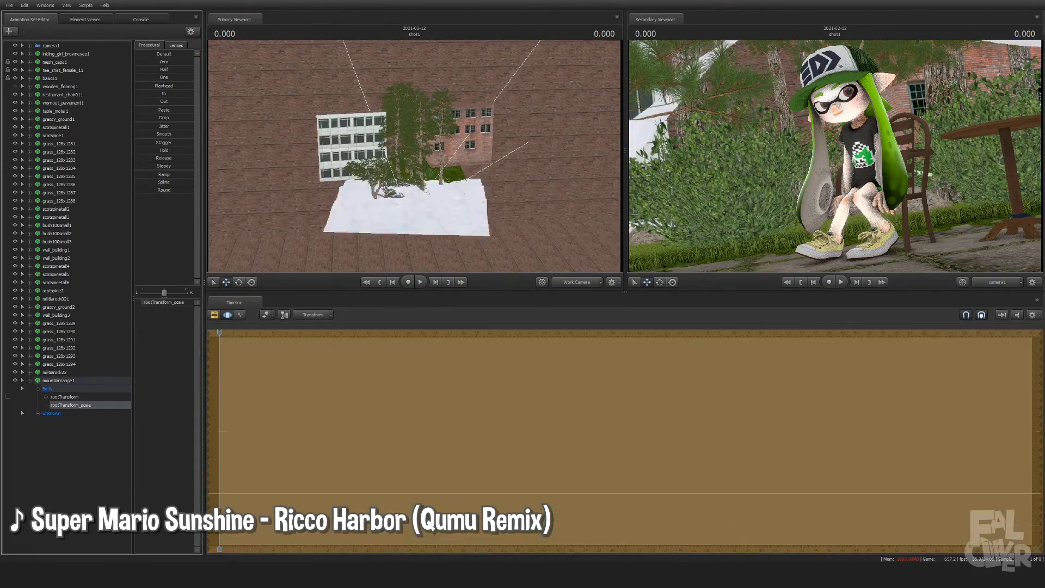
Step: Add mountainrange2, a drinkcup1 on the table and another tree, moved into place
click(58, 380)
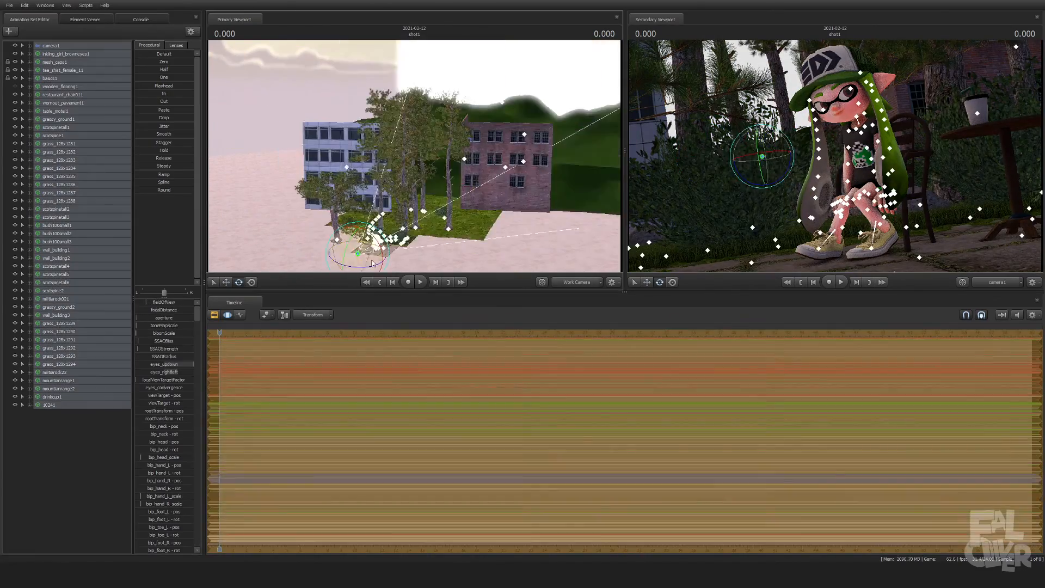
click(48, 412)
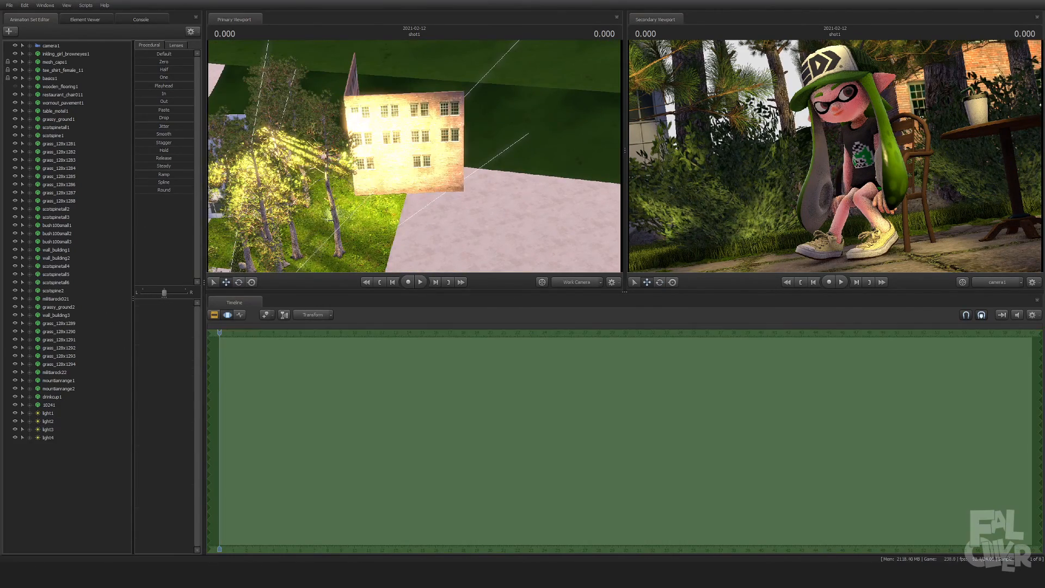
Step: Add another warm sunlight lamp, check the building's material, and place more scotspine trees
click(47, 445)
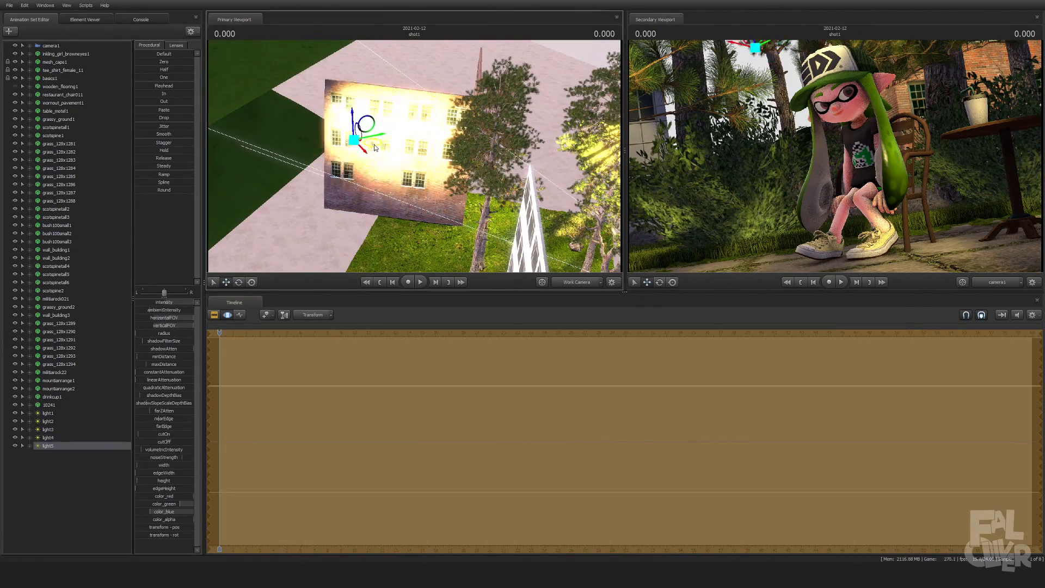
click(85, 19)
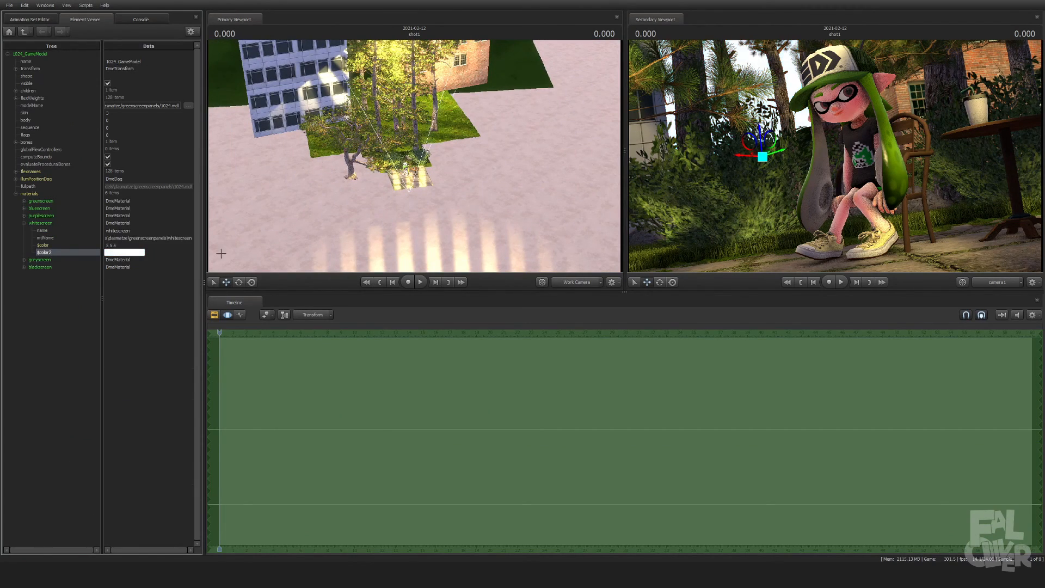
click(29, 18)
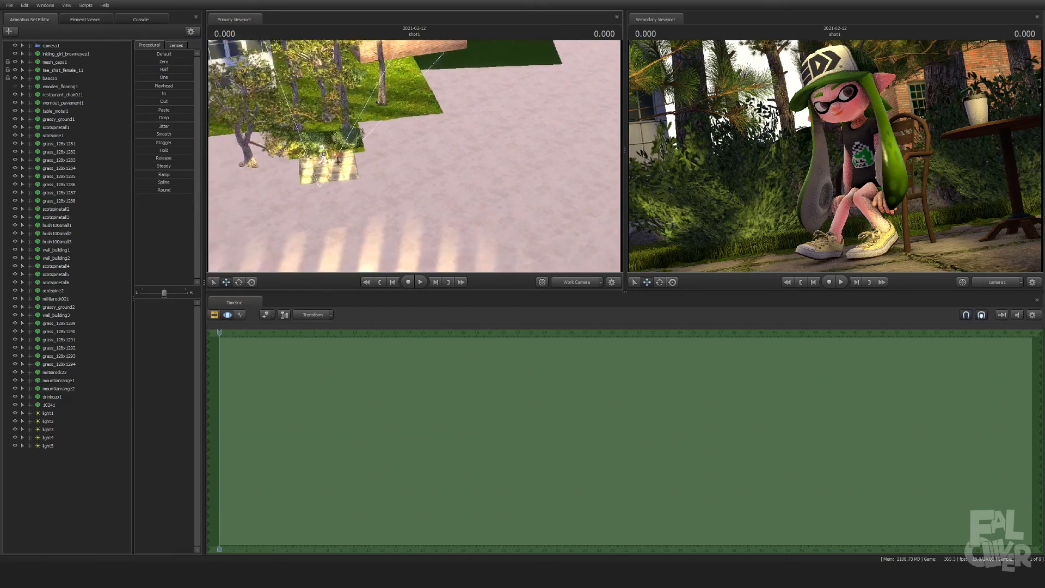
click(58, 388)
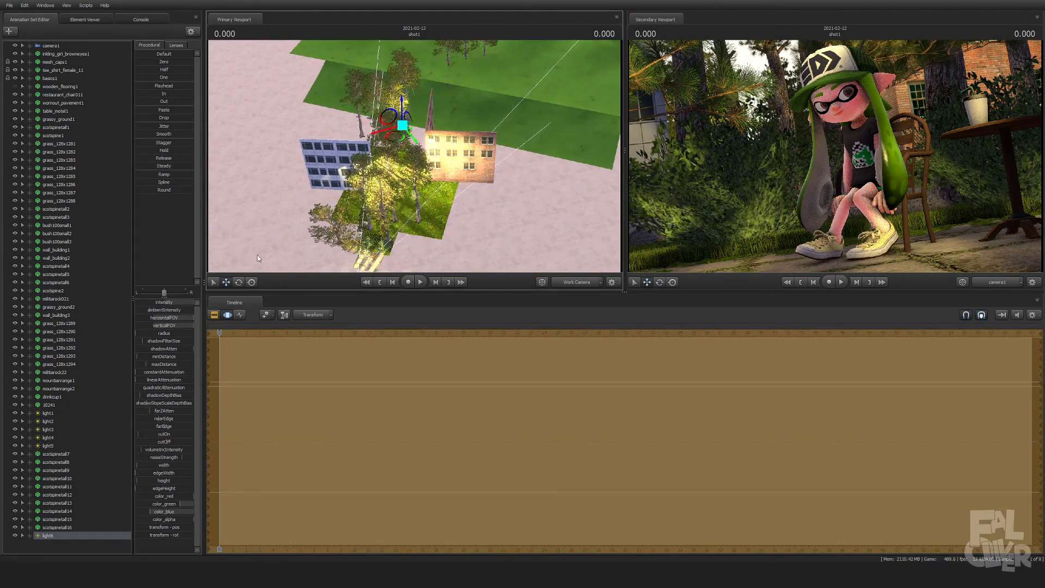
click(49, 404)
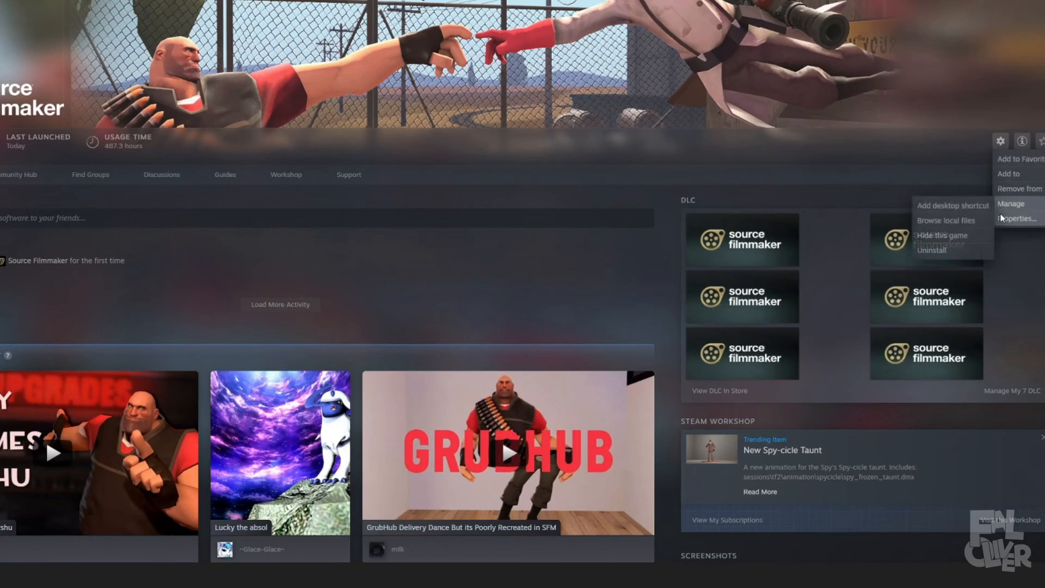
Step: Set Source Filmmaker's launch options to -sfm_resolution 2160 -w 3840 -h 2160
click(1016, 217)
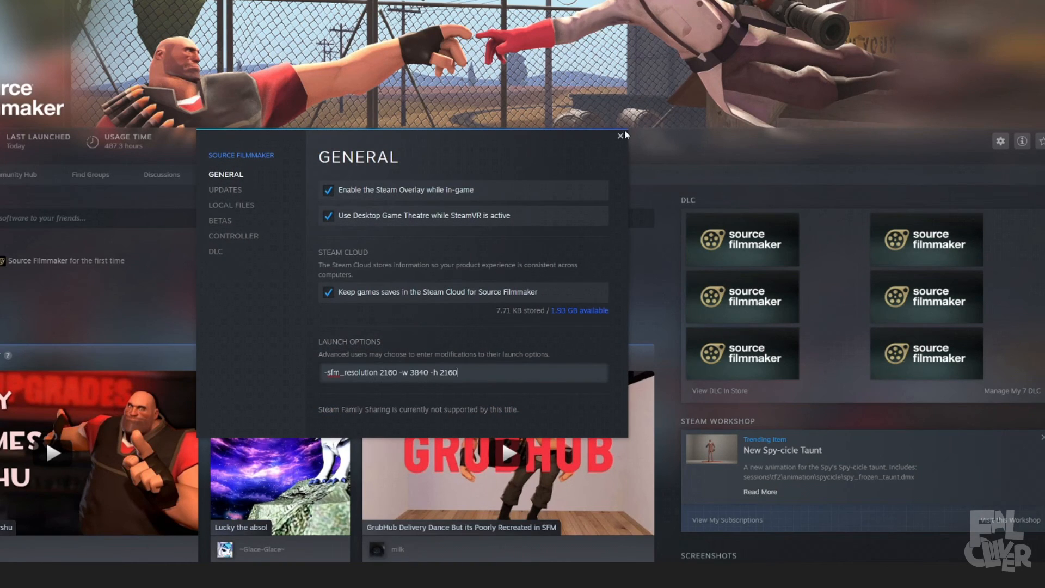
click(620, 135)
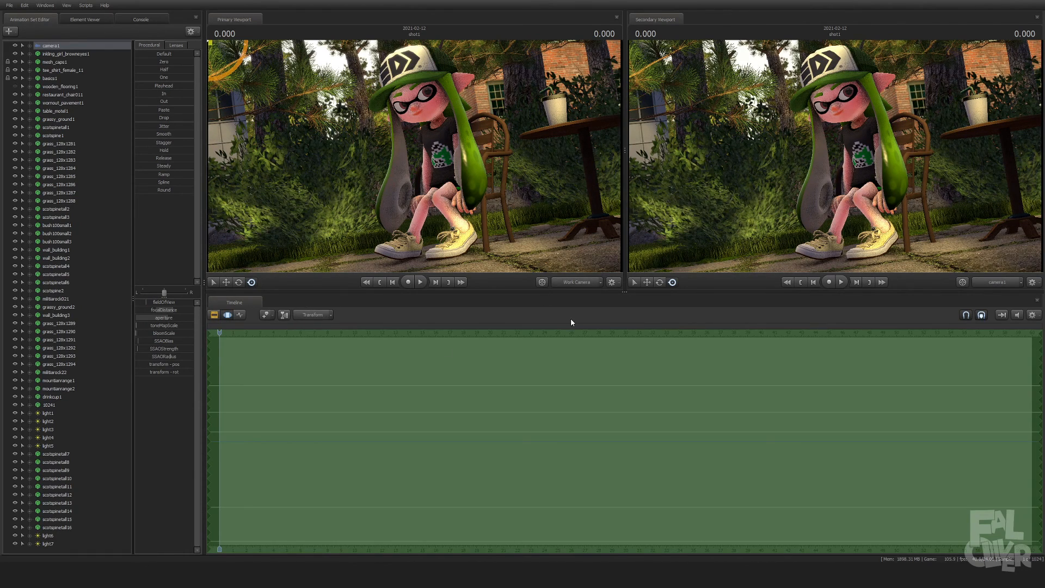
Step: Set Export Movie to a PNG image sequence at 2160p resolution
right_click(287, 180)
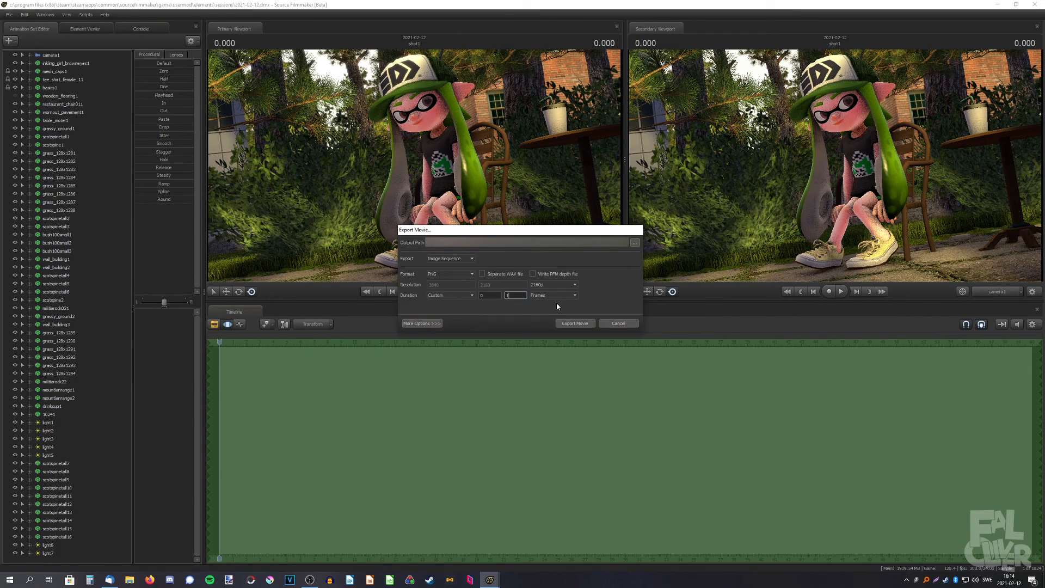
Step: Export the shot as a single 3840×2160 PNG frame
click(618, 323)
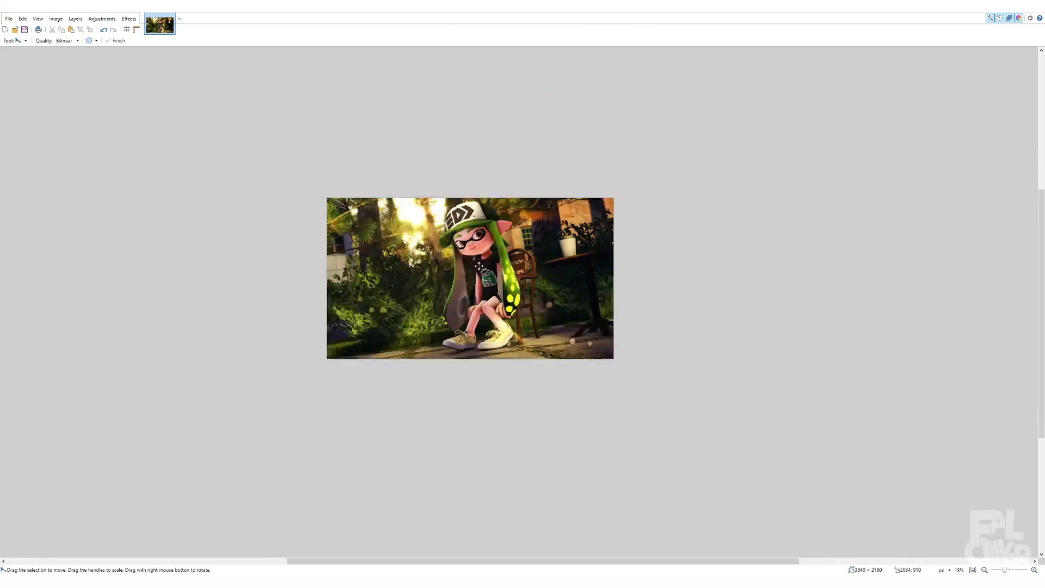
Step: Zoom into the poster and leave full-screen to reveal the Tools, History, Layers and Colors windows
scroll(up, 3)
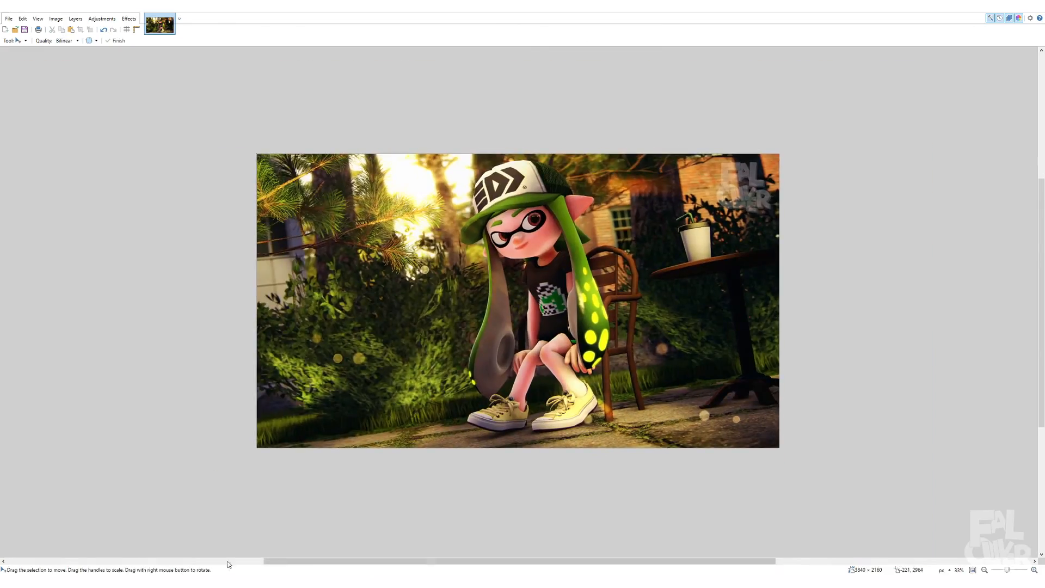
click(1022, 18)
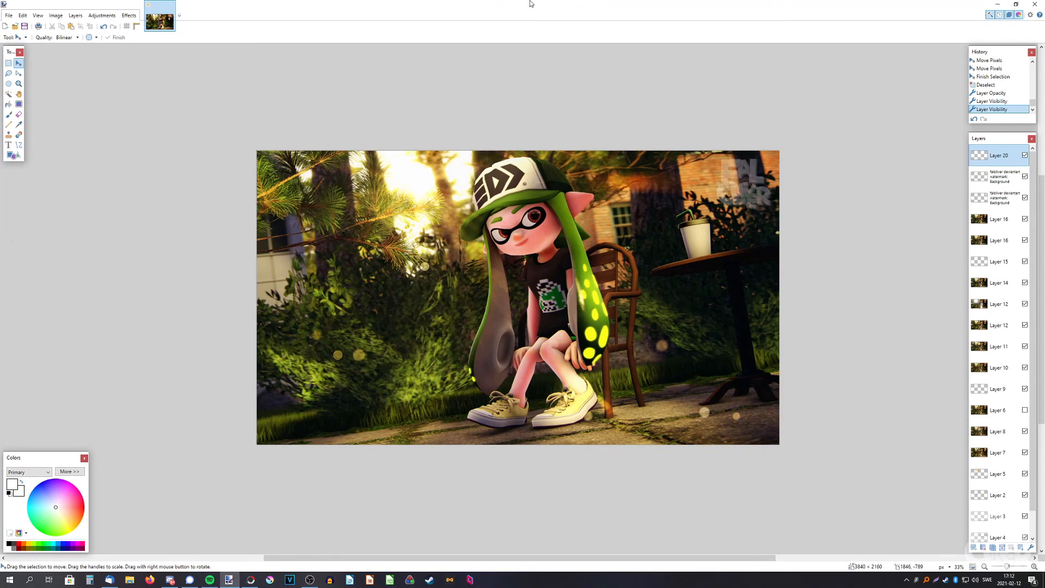